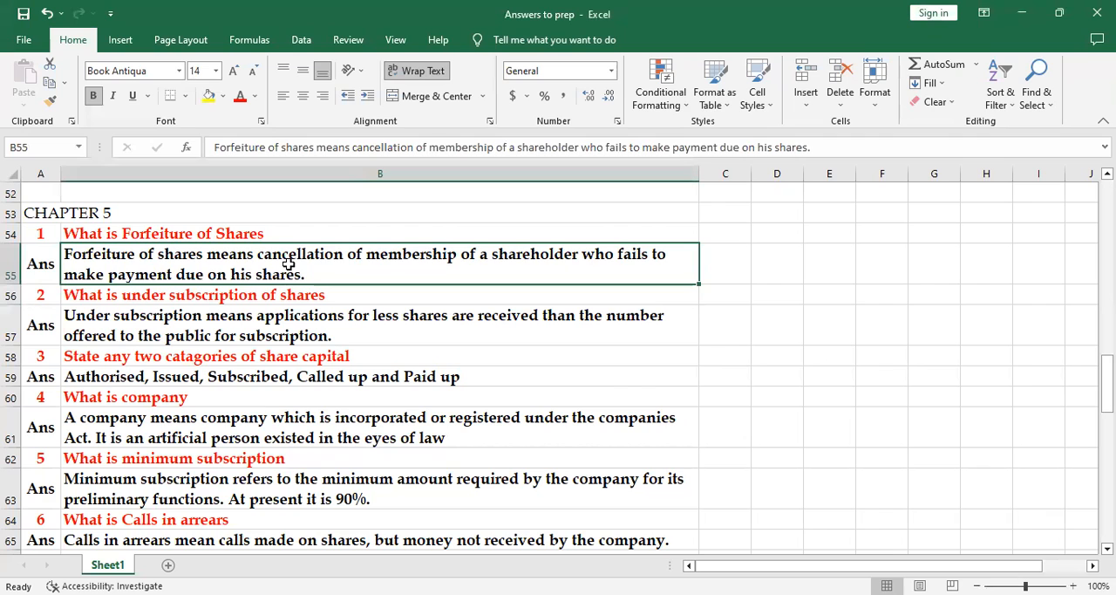
{"action": "left_click", "coordinate": [380, 234]}
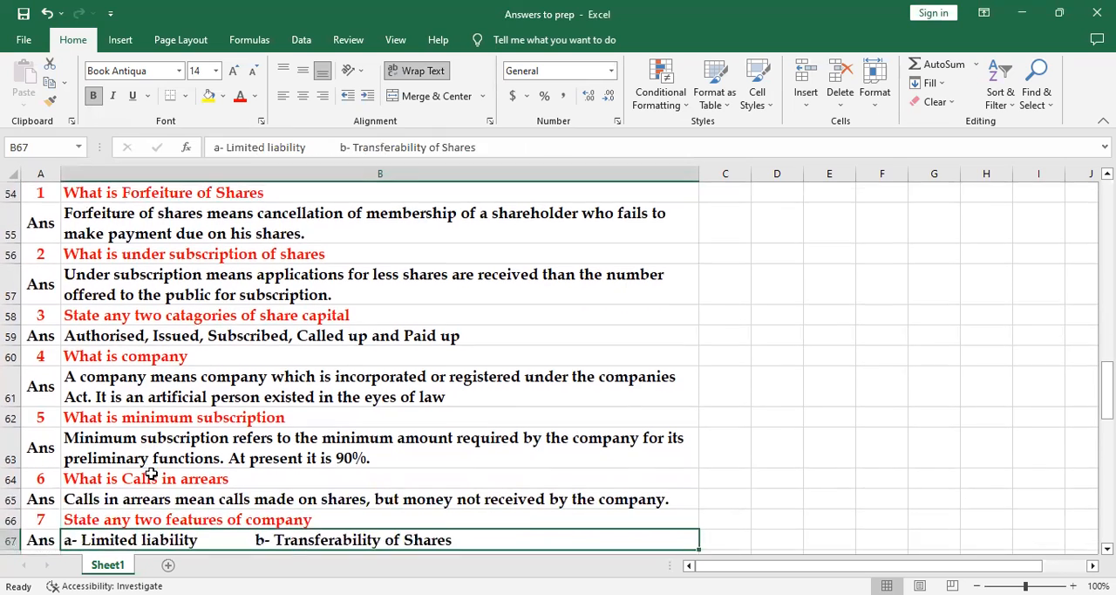
{"action": "scroll", "scroll_direction": "down", "scroll_amount": 3}
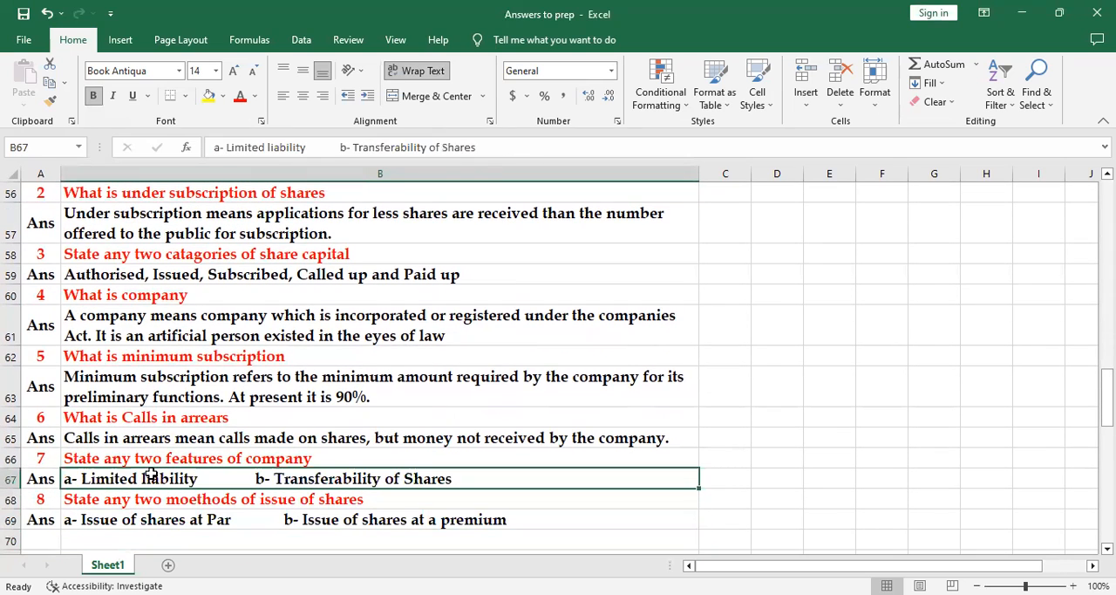
{"action": "left_click", "coordinate": [381, 387]}
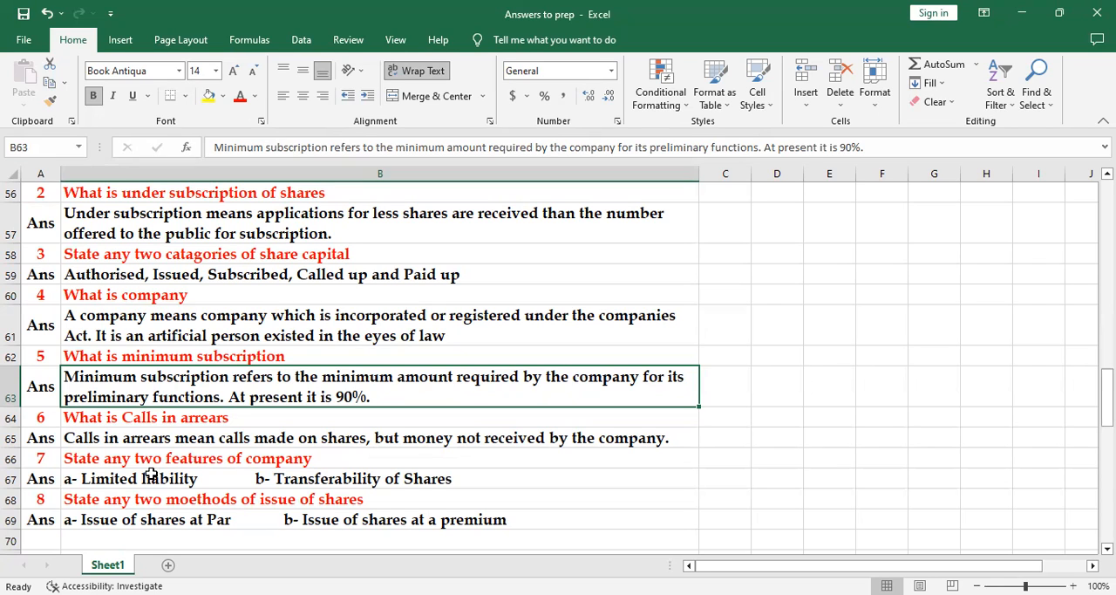
{"action": "left_click", "coordinate": [380, 437]}
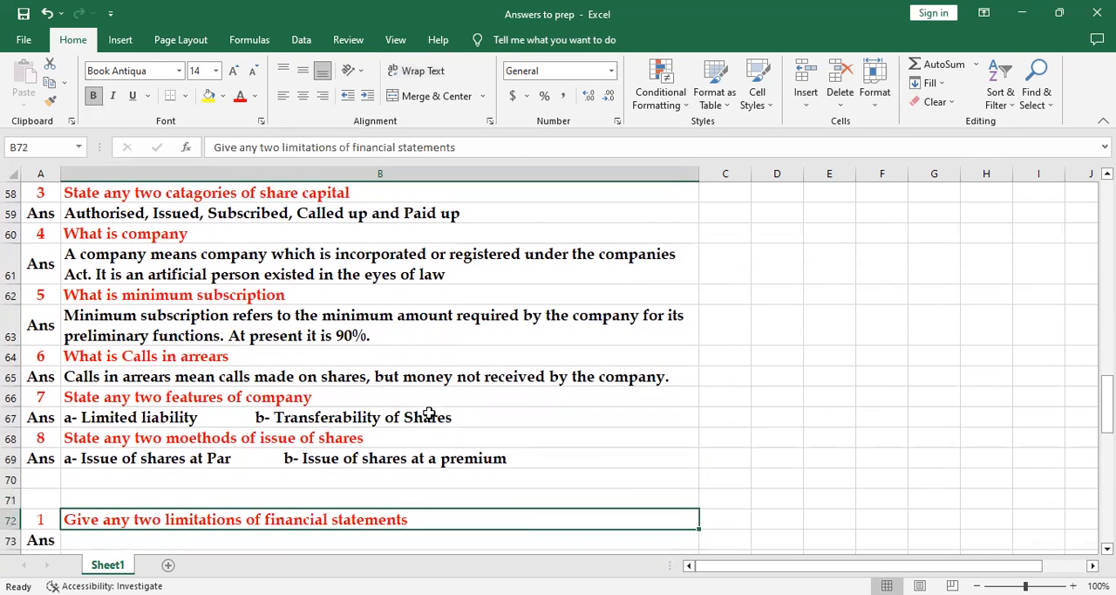
{"action": "left_click", "coordinate": [380, 478]}
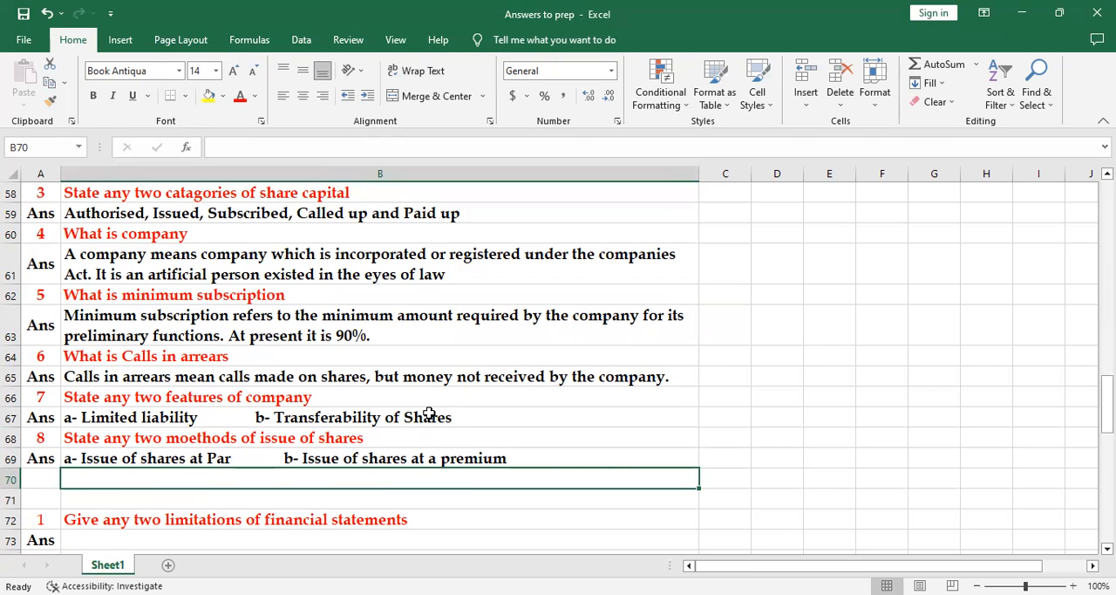
{"action": "left_click", "coordinate": [380, 457]}
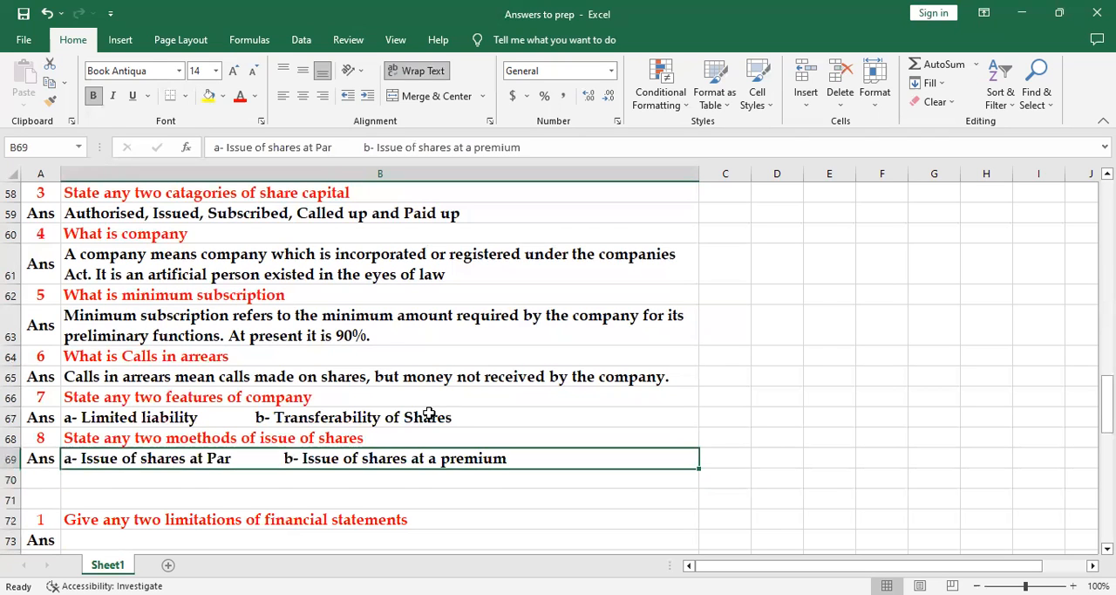
{"action": "scroll", "scroll_direction": "up", "scroll_amount": 3}
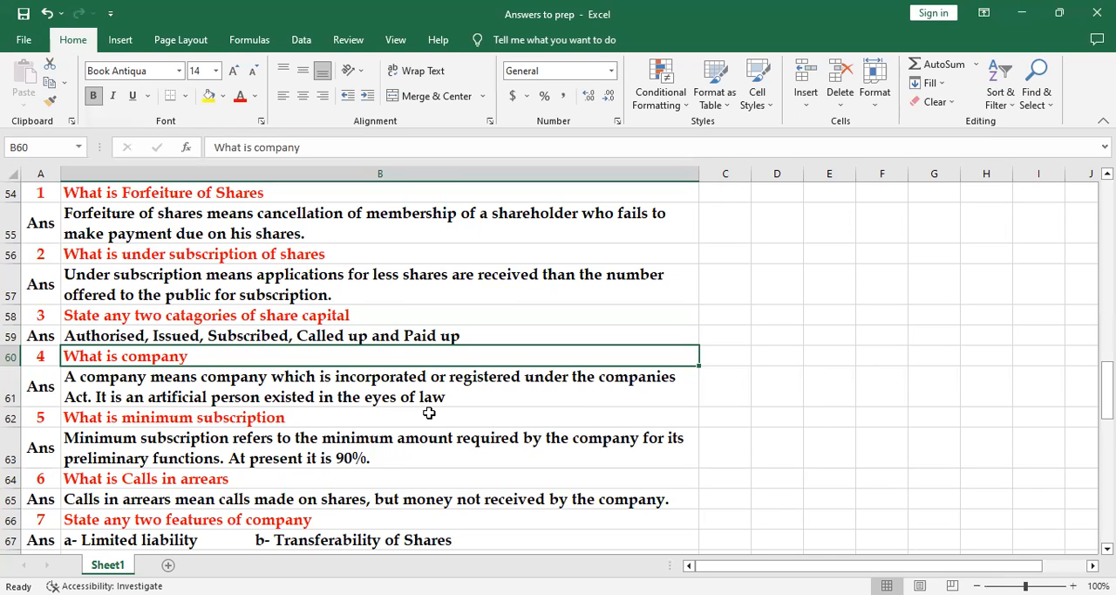
{"action": "mouse_move", "coordinate": [582, 131]}
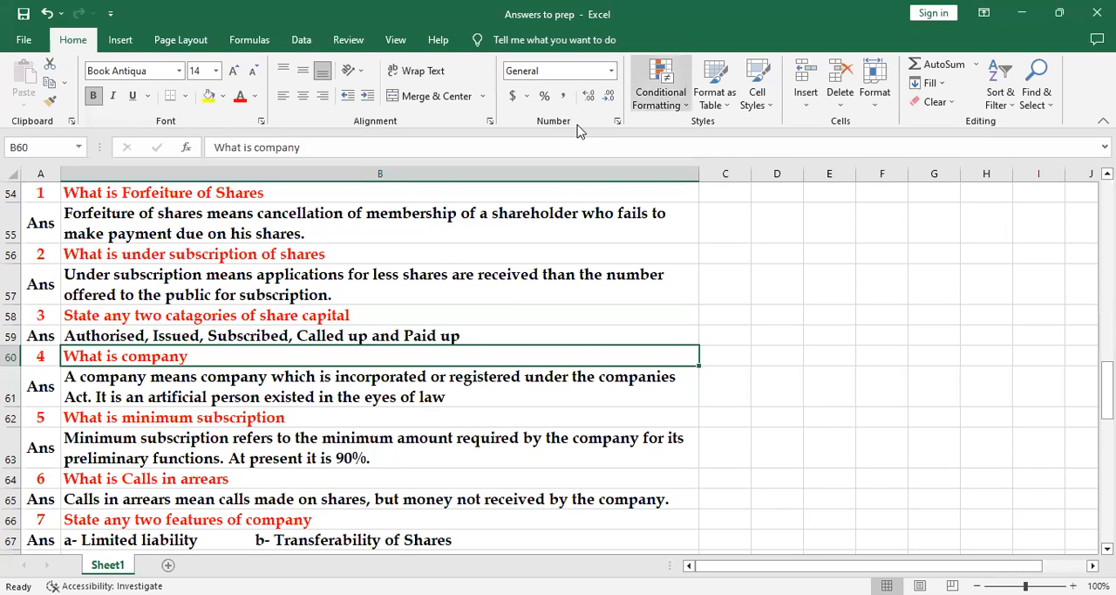